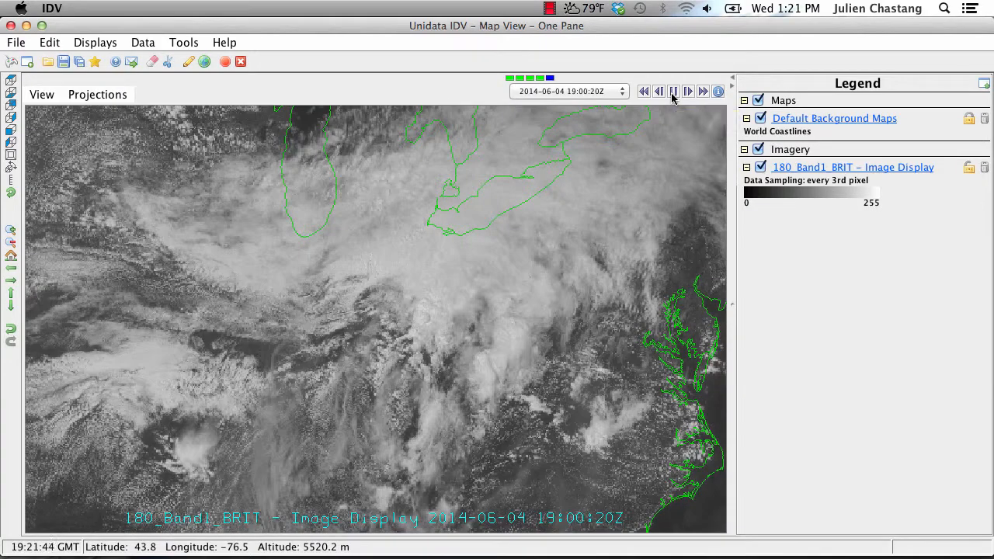
Play and stop the satellite loop, then remove all displays to leave only the background coastlines.
{"action": "left_click", "coordinate": [646, 90]}
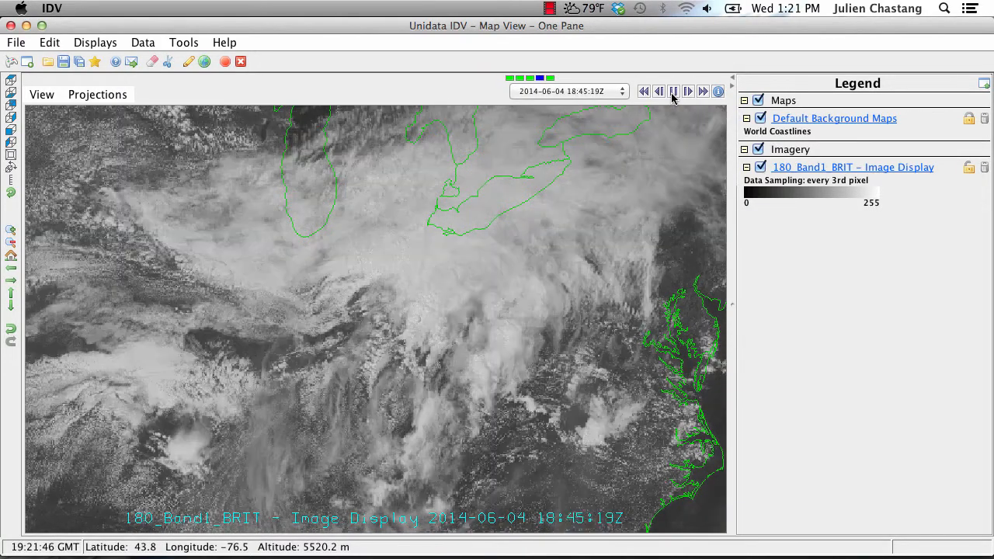
{"action": "left_click", "coordinate": [658, 90]}
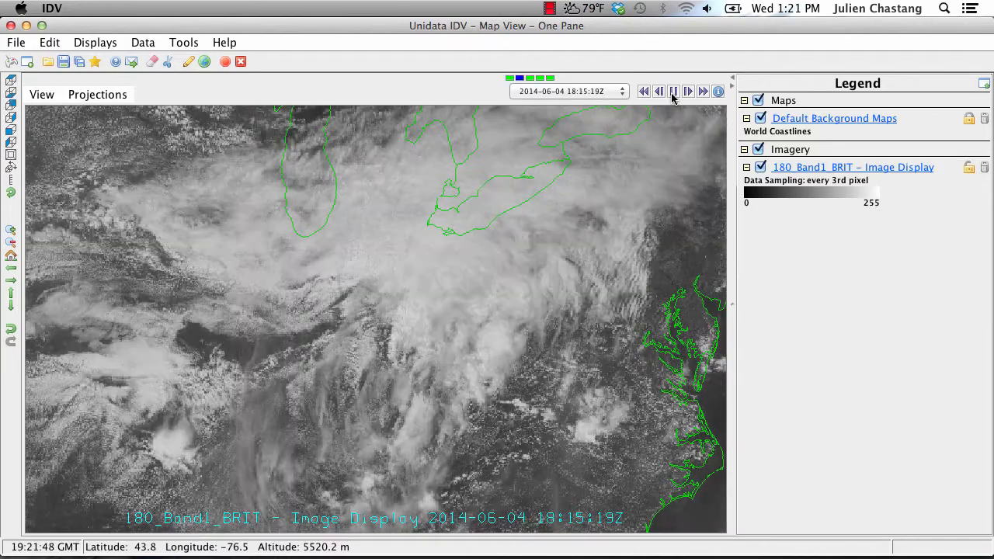
{"action": "left_click", "coordinate": [689, 90]}
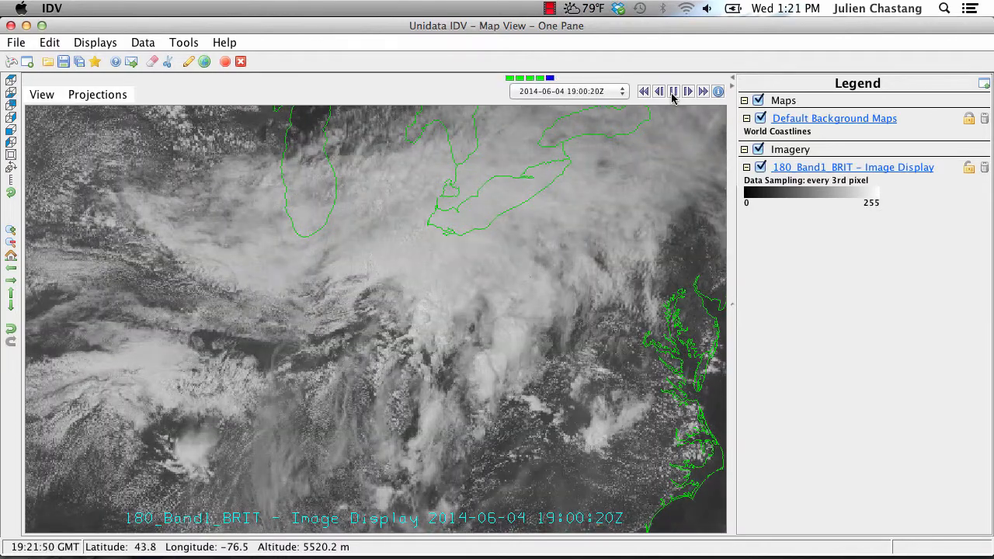
{"action": "left_click", "coordinate": [673, 90]}
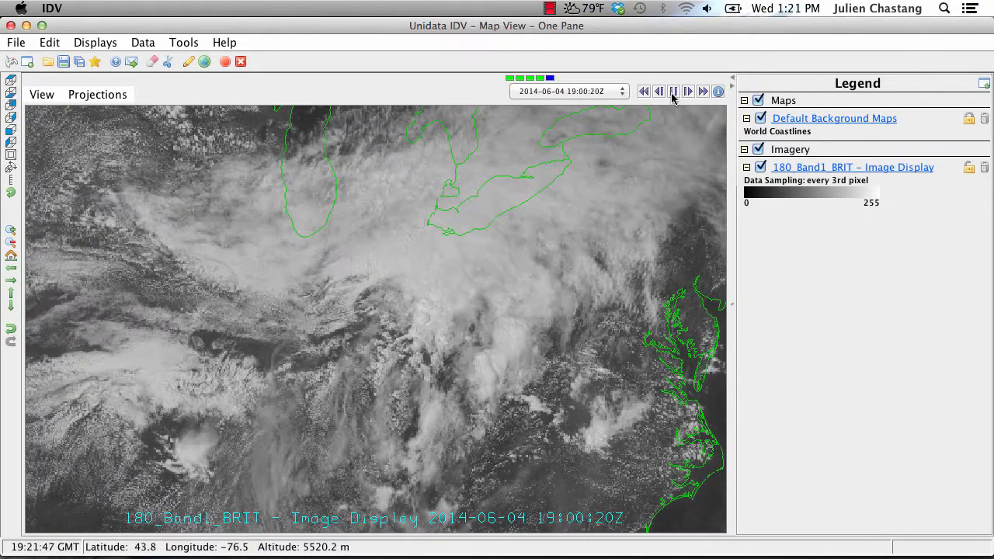
{"action": "left_click", "coordinate": [660, 90]}
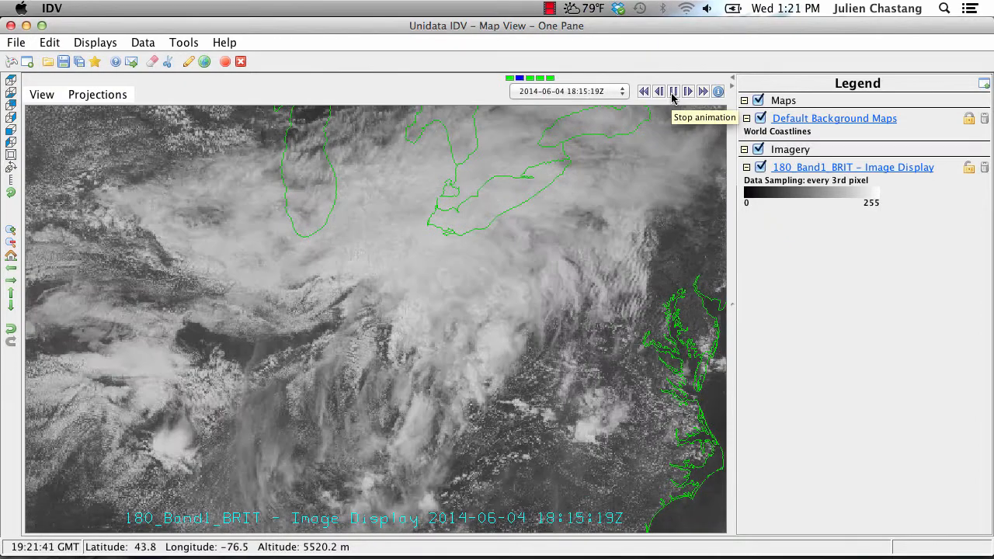
{"action": "left_click", "coordinate": [686, 90]}
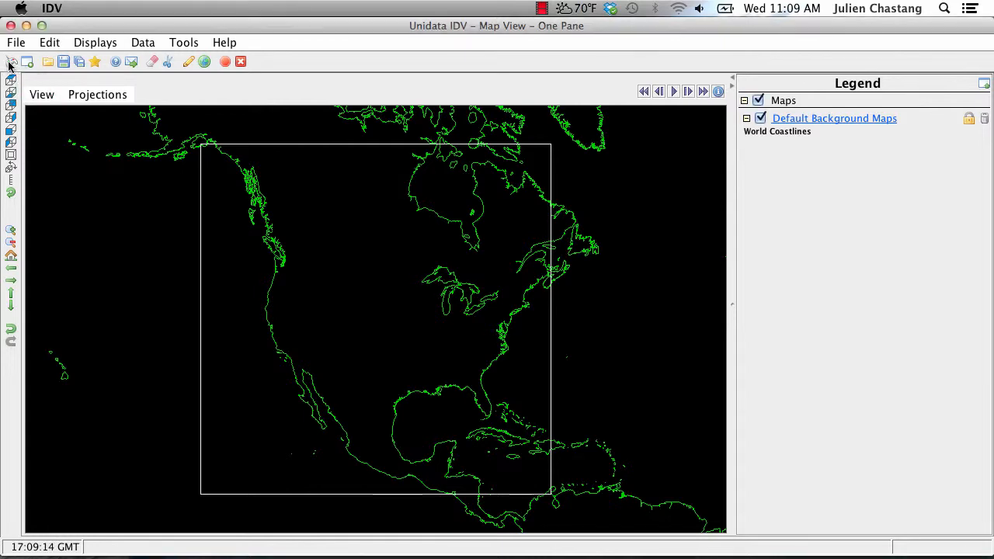
Bring up the Sat & Radar > Images chooser from the Dashboard's Data Choosers.
{"action": "left_click", "coordinate": [11, 64]}
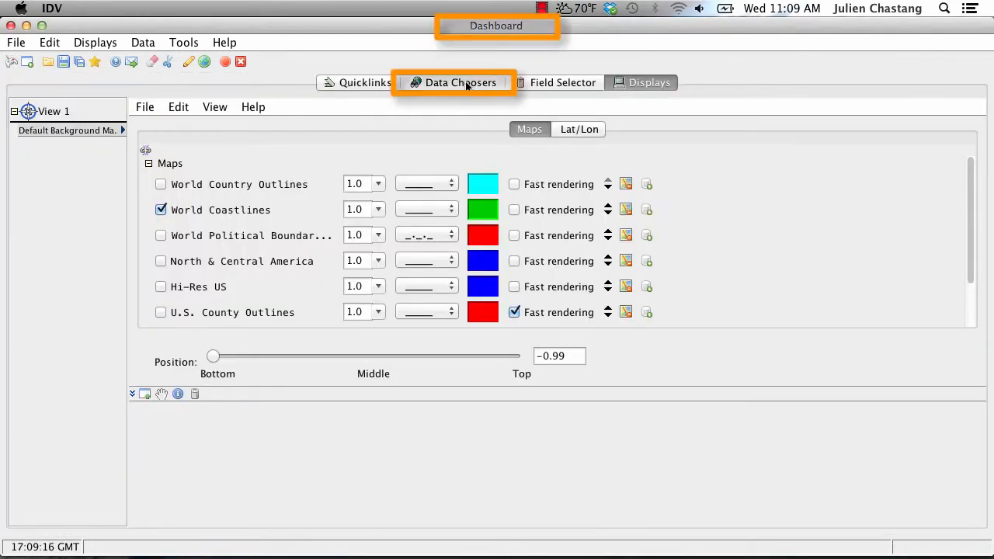
{"action": "left_click", "coordinate": [460, 82]}
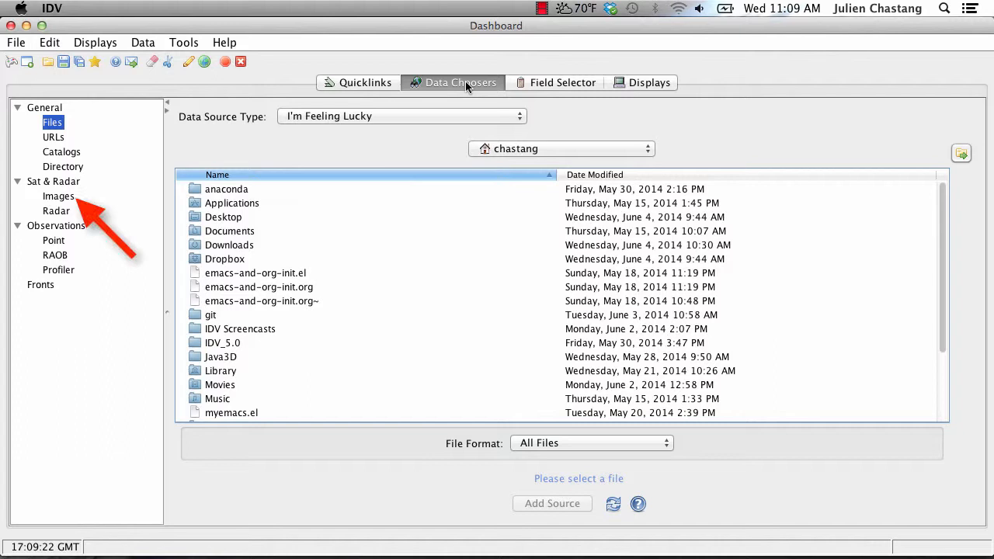
{"action": "mouse_move", "coordinate": [69, 233]}
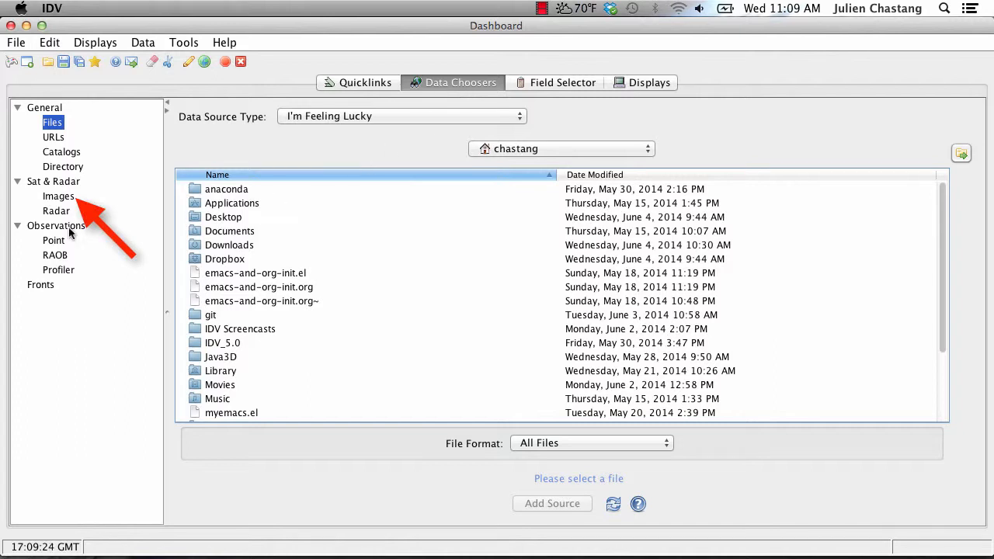
{"action": "left_click", "coordinate": [59, 196]}
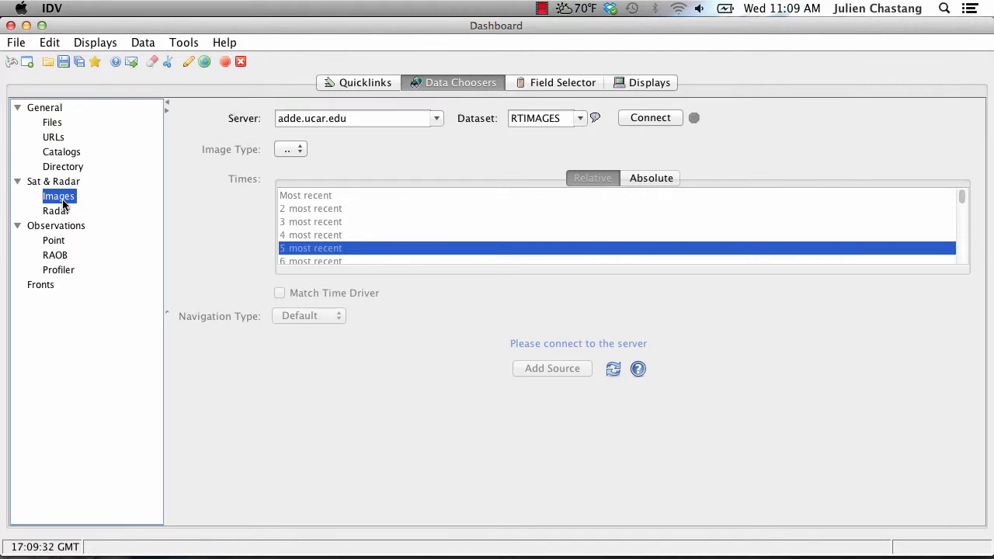
{"action": "mouse_move", "coordinate": [110, 193]}
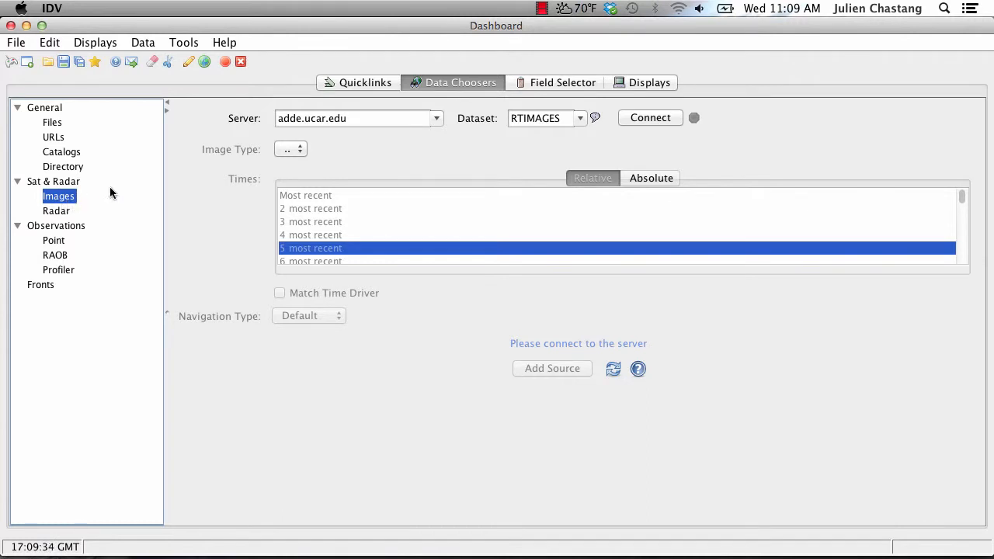
{"action": "mouse_move", "coordinate": [468, 155]}
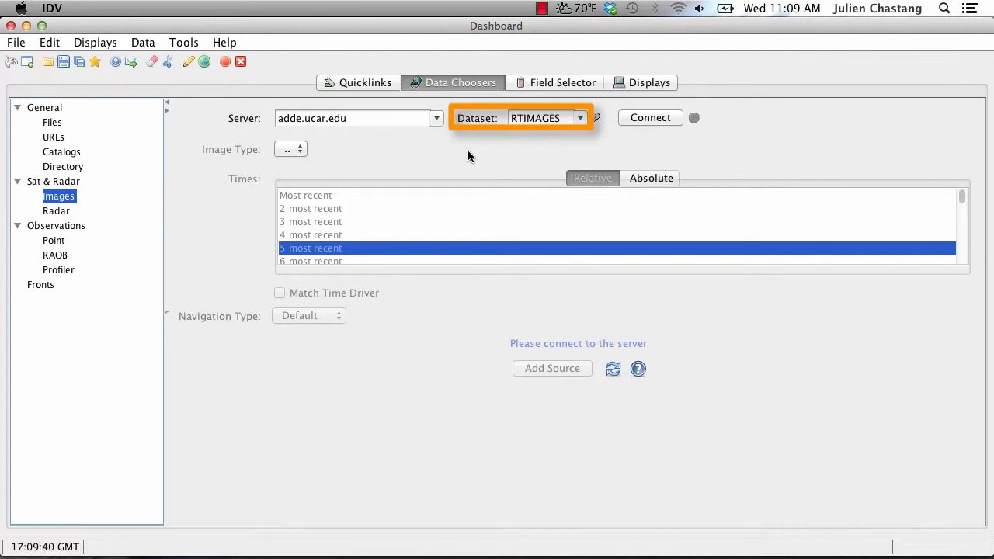
Connect to GINIEAST on adde.ucar.edu and select the GINI 1 km VIS East CONUS image type.
{"action": "left_click", "coordinate": [579, 118]}
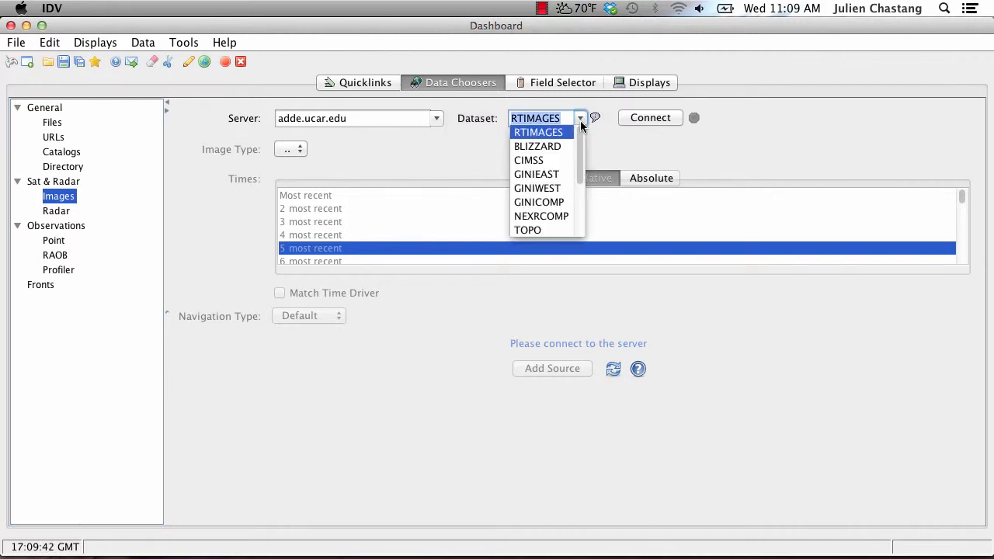
{"action": "mouse_move", "coordinate": [537, 174]}
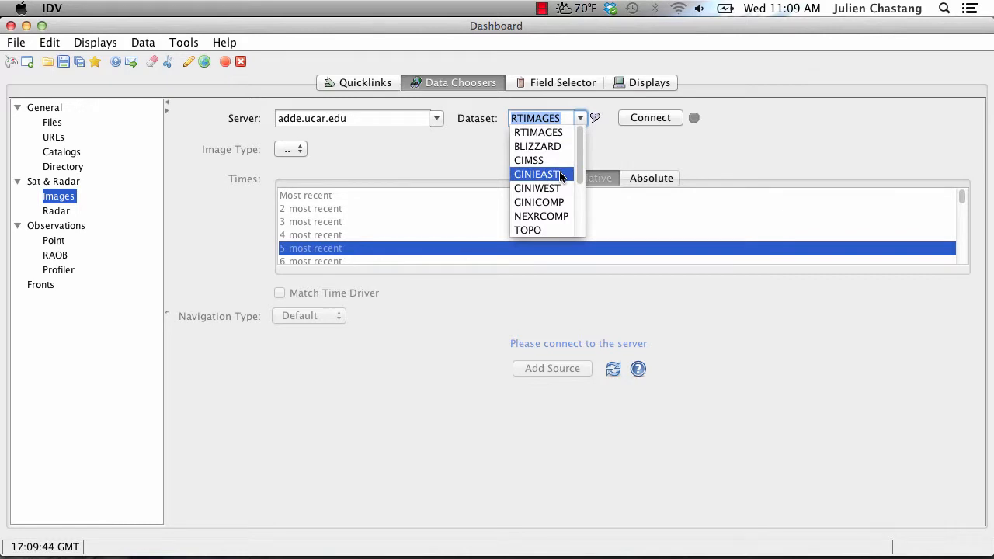
{"action": "left_click", "coordinate": [540, 174]}
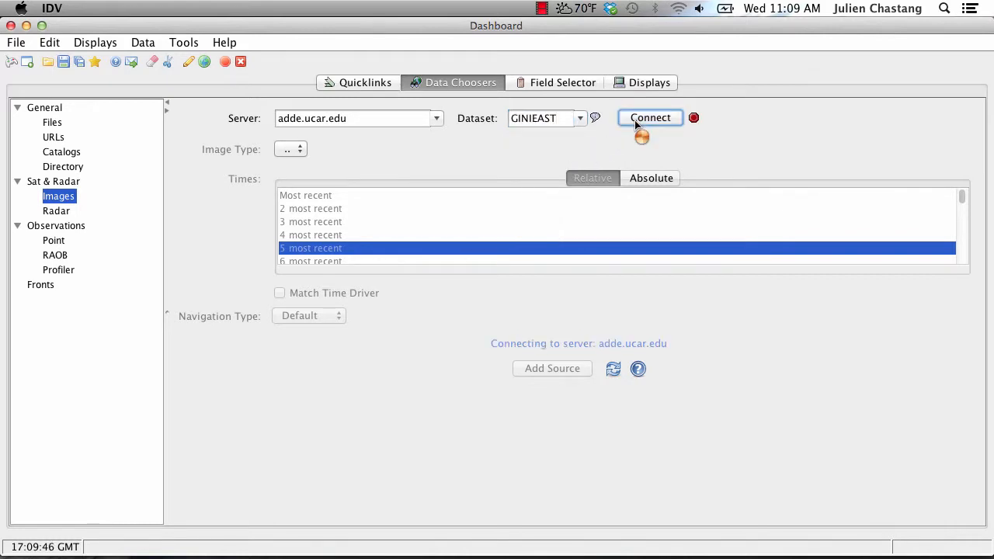
{"action": "left_click", "coordinate": [649, 118]}
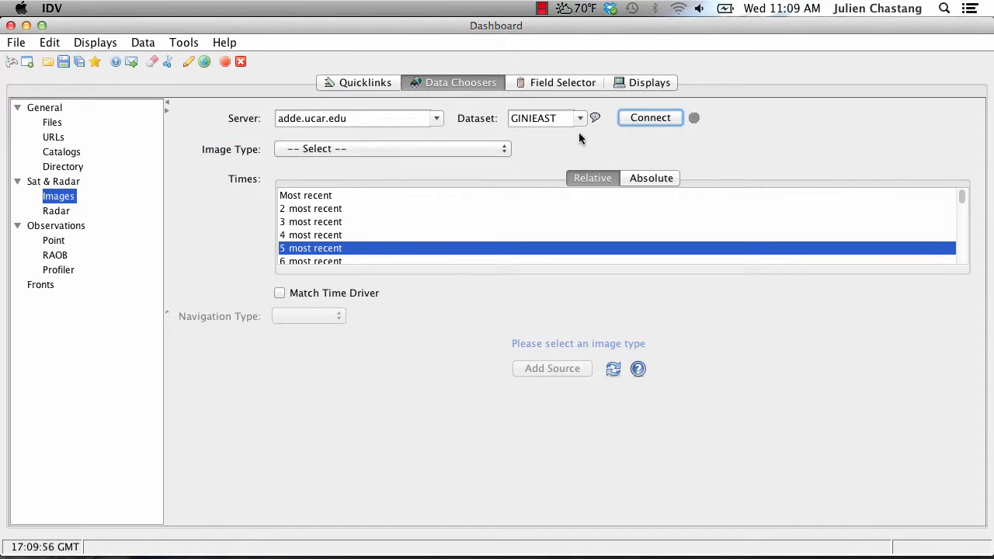
{"action": "left_click", "coordinate": [391, 149]}
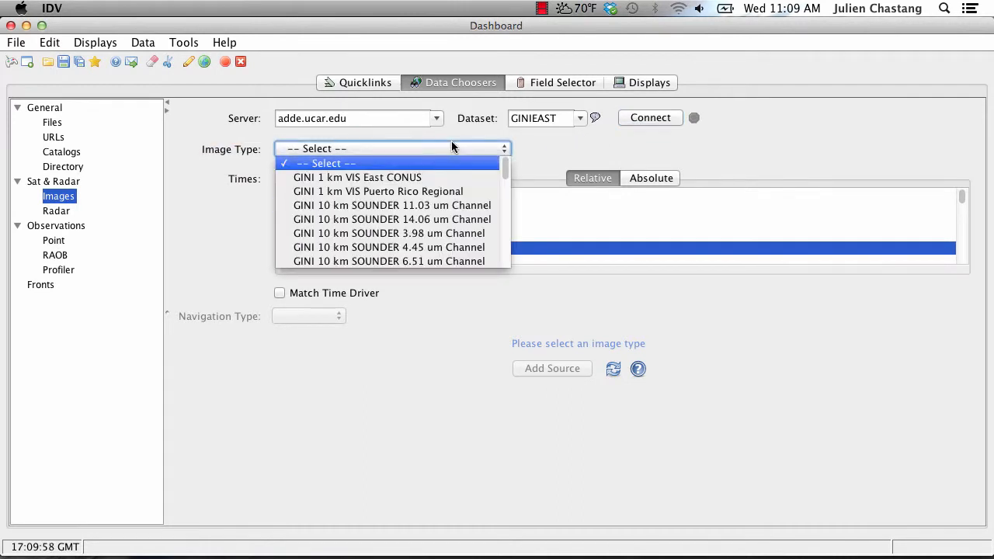
{"action": "left_click", "coordinate": [357, 177]}
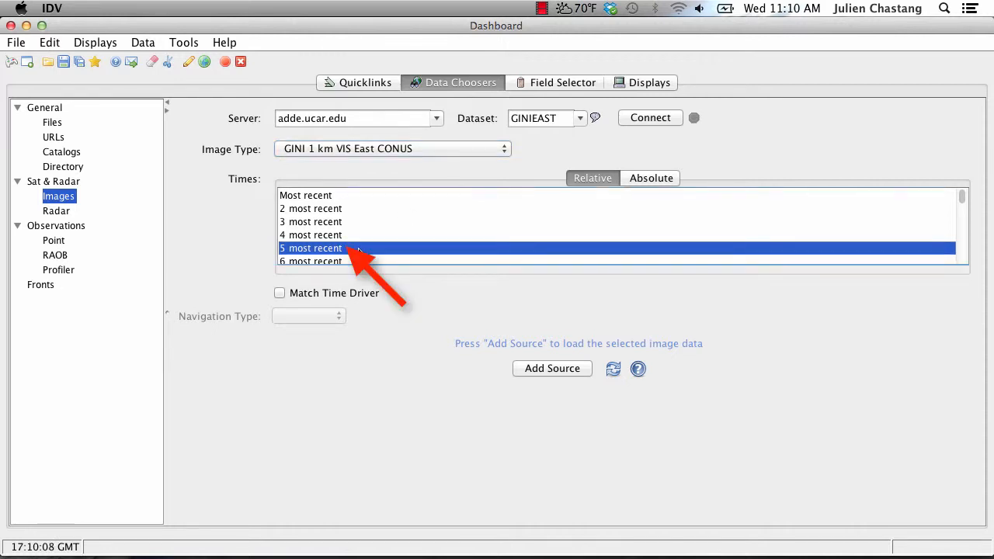
Add the five most recent GINI 1 km VIS East CONUS images as a data source.
{"action": "left_click", "coordinate": [553, 368]}
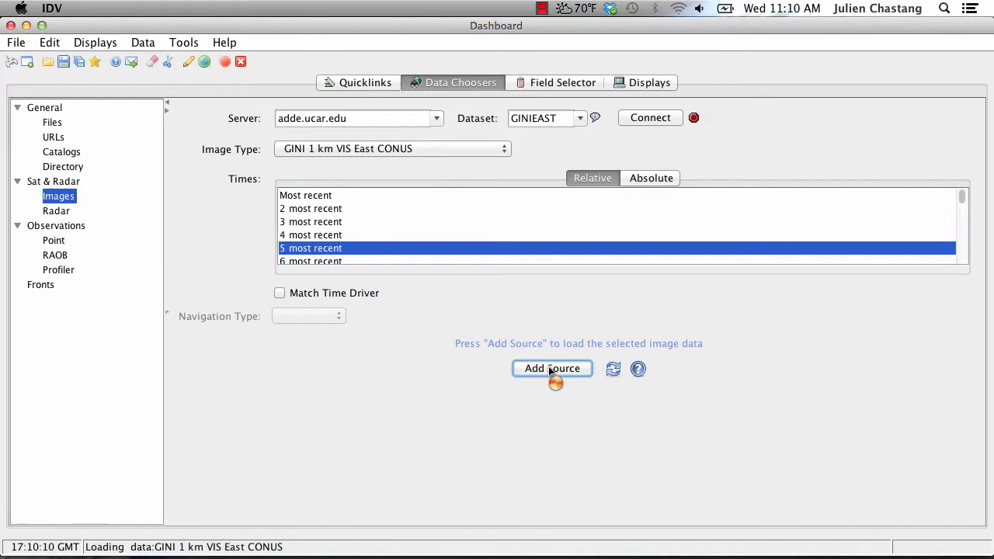
{"action": "left_click", "coordinate": [553, 369]}
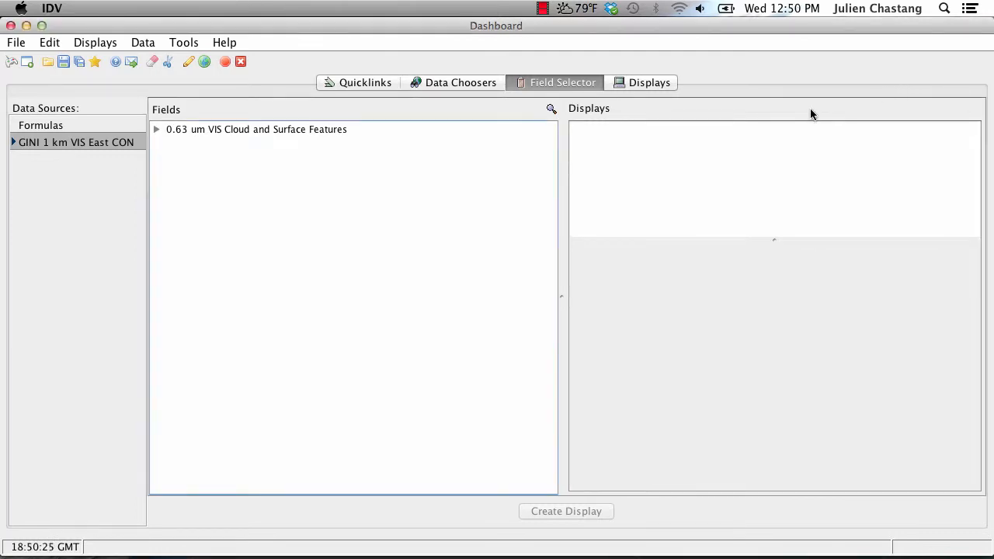
{"action": "mouse_move", "coordinate": [183, 155]}
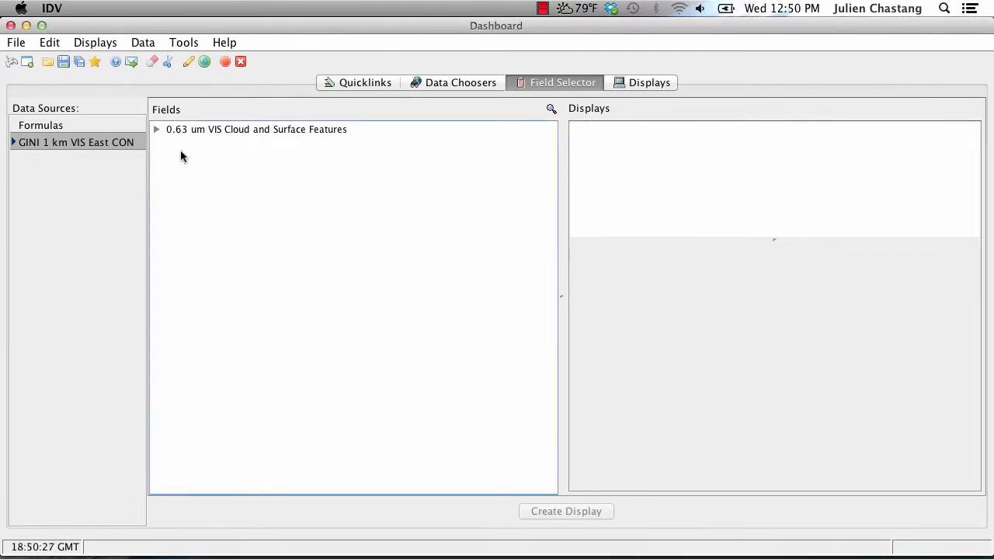
Create an image display of the 0.63 µm VIS Brightness field set to Match Display Region.
{"action": "left_click", "coordinate": [155, 129]}
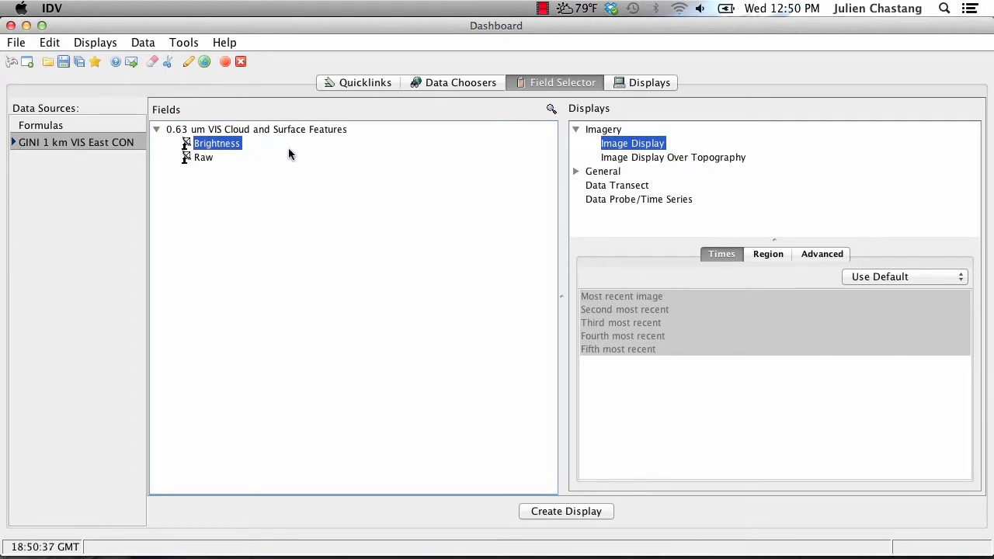
{"action": "mouse_move", "coordinate": [335, 180]}
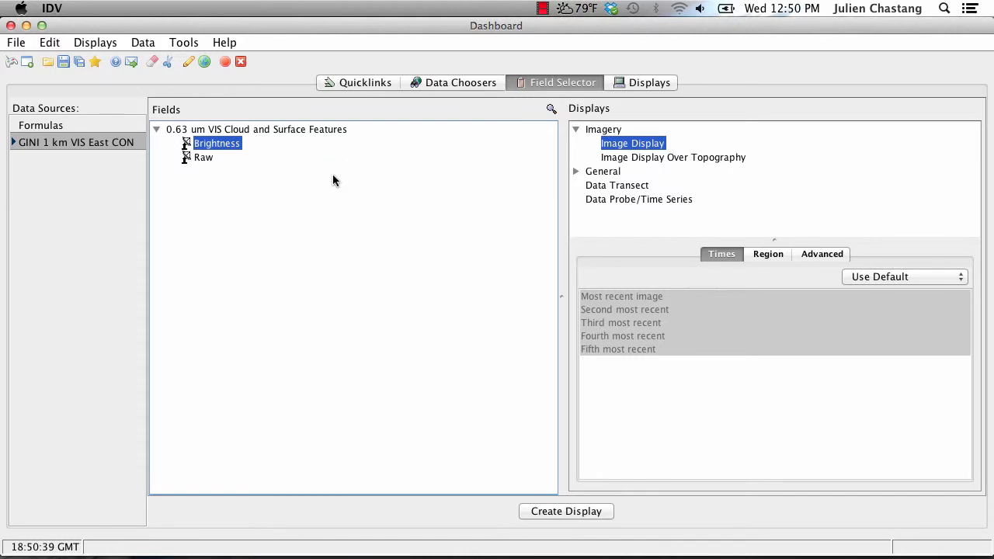
{"action": "left_click", "coordinate": [767, 255]}
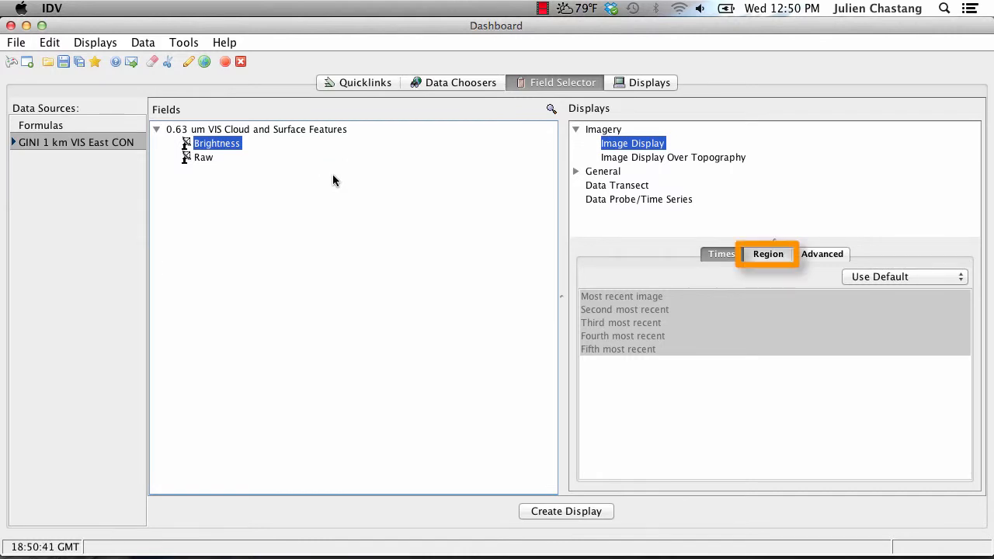
{"action": "left_click", "coordinate": [767, 255]}
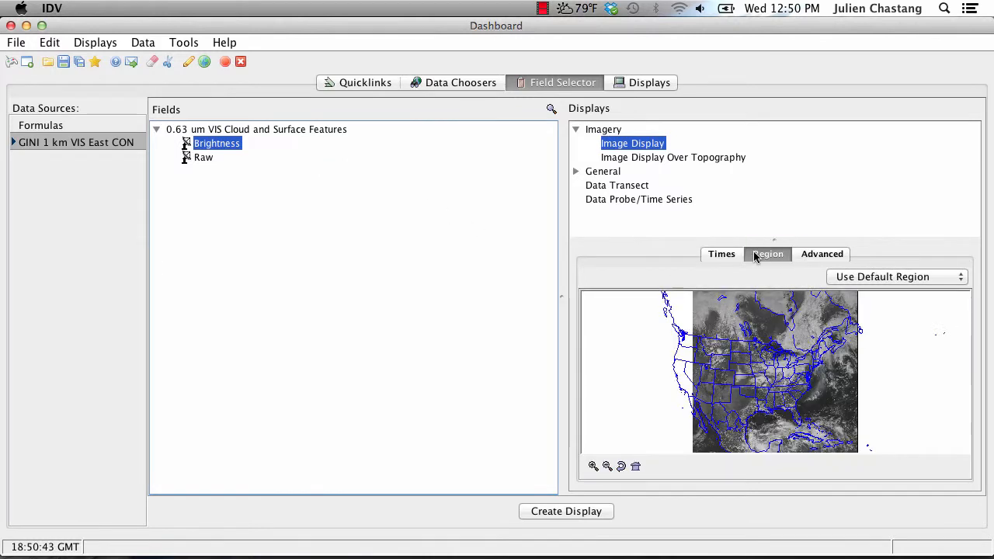
{"action": "left_click", "coordinate": [897, 276]}
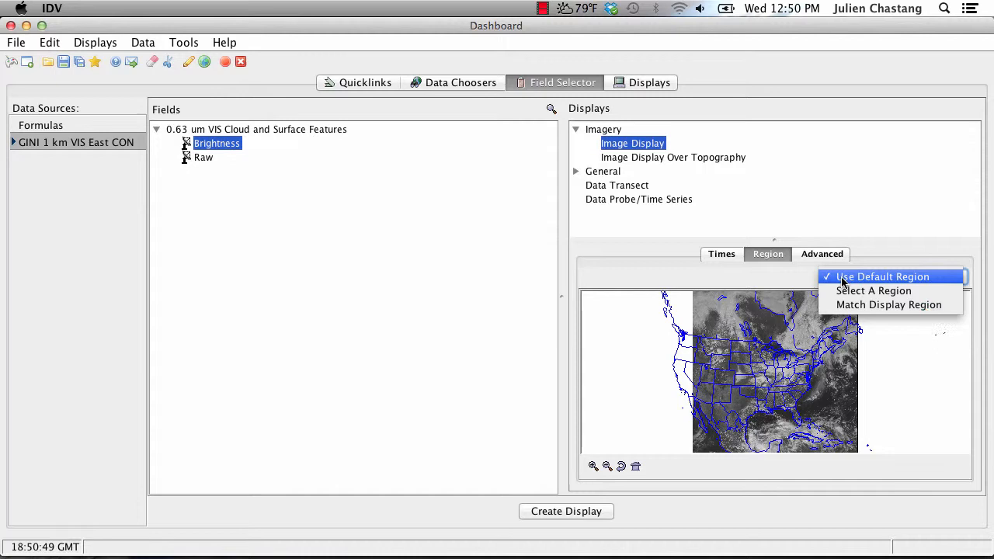
{"action": "left_click", "coordinate": [888, 305]}
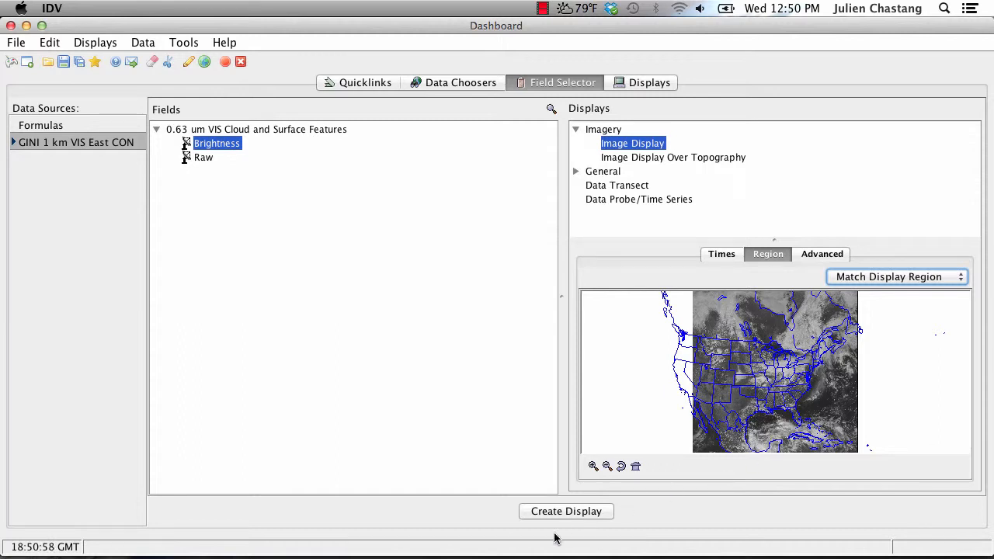
{"action": "left_click", "coordinate": [565, 510]}
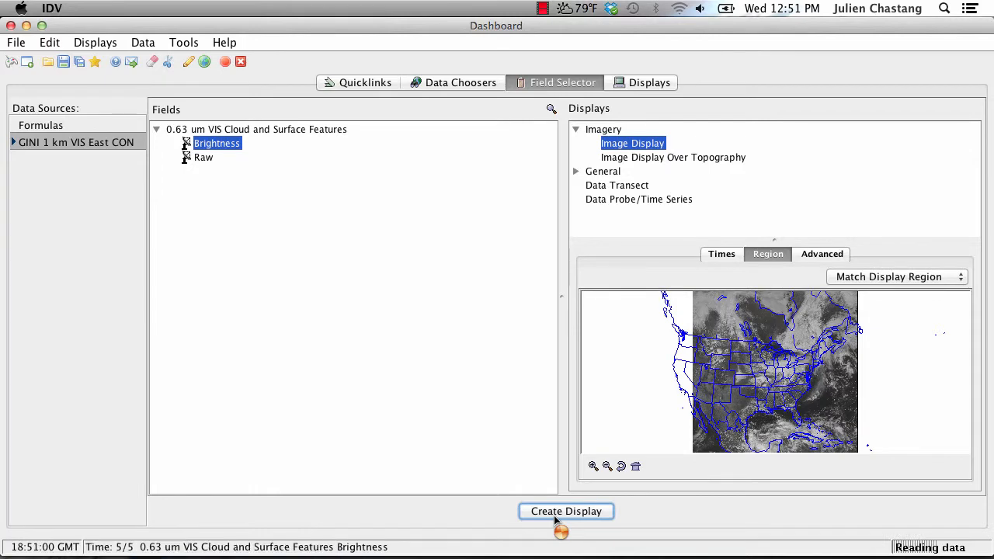
Let the Brightness image display load into the Map View over North America.
{"action": "left_click", "coordinate": [565, 510]}
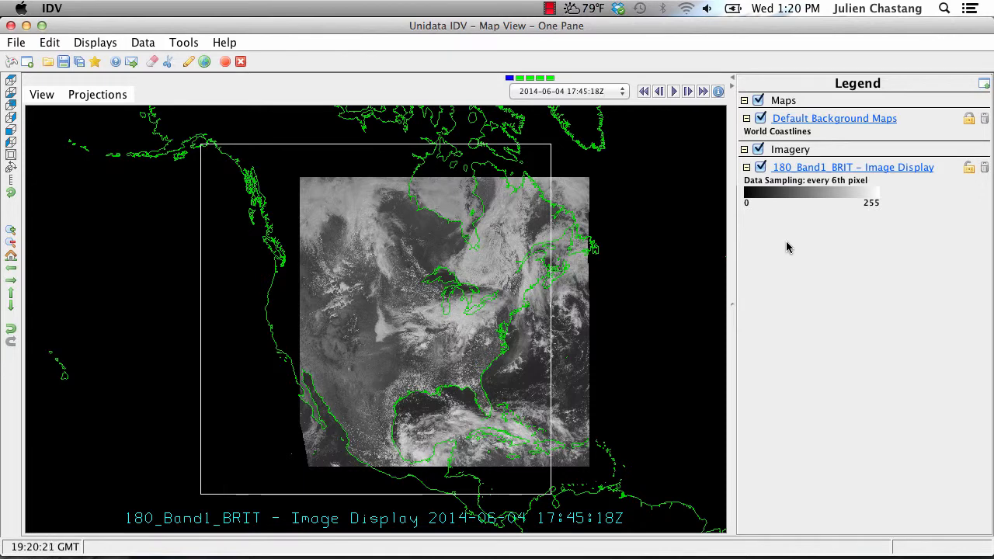
{"action": "mouse_move", "coordinate": [568, 304]}
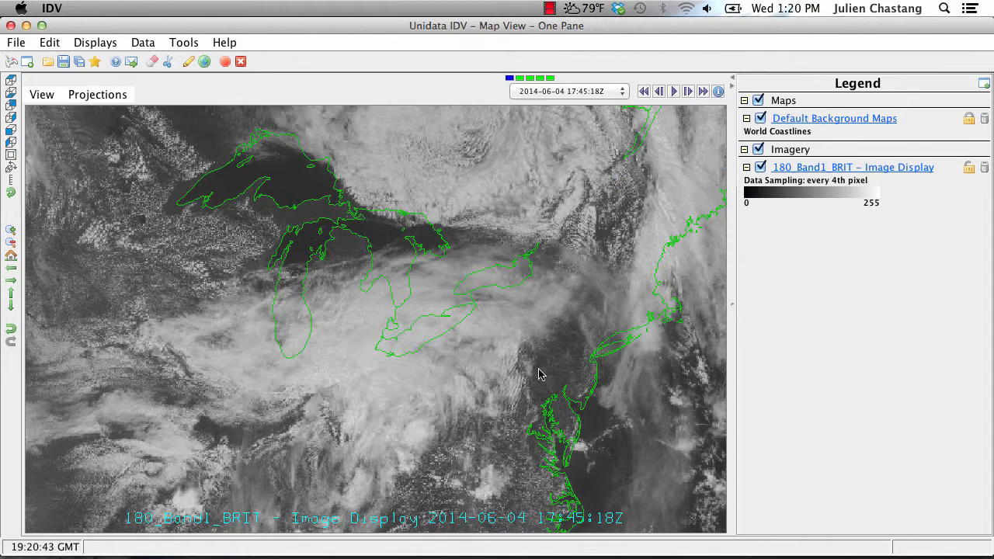
{"action": "mouse_move", "coordinate": [360, 277]}
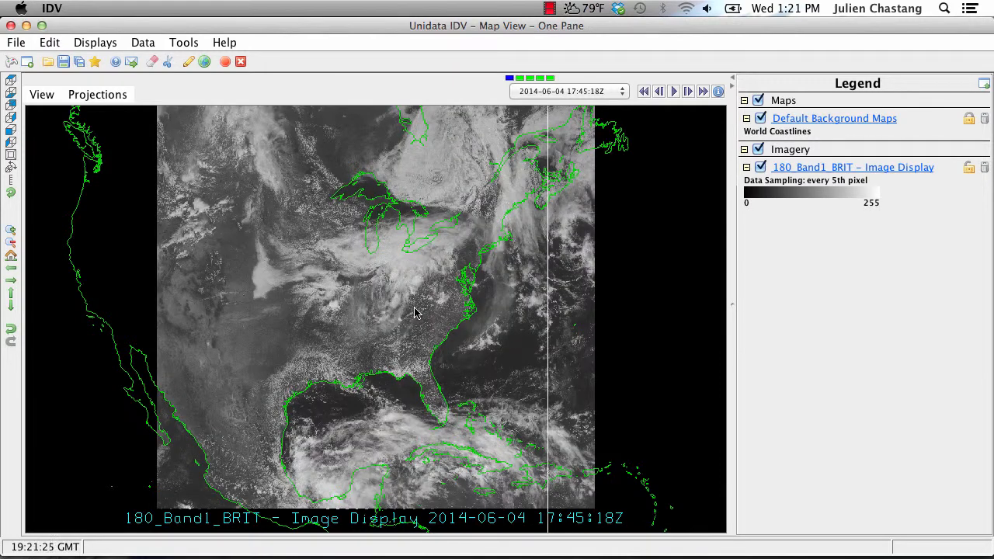
{"action": "mouse_move", "coordinate": [288, 227]}
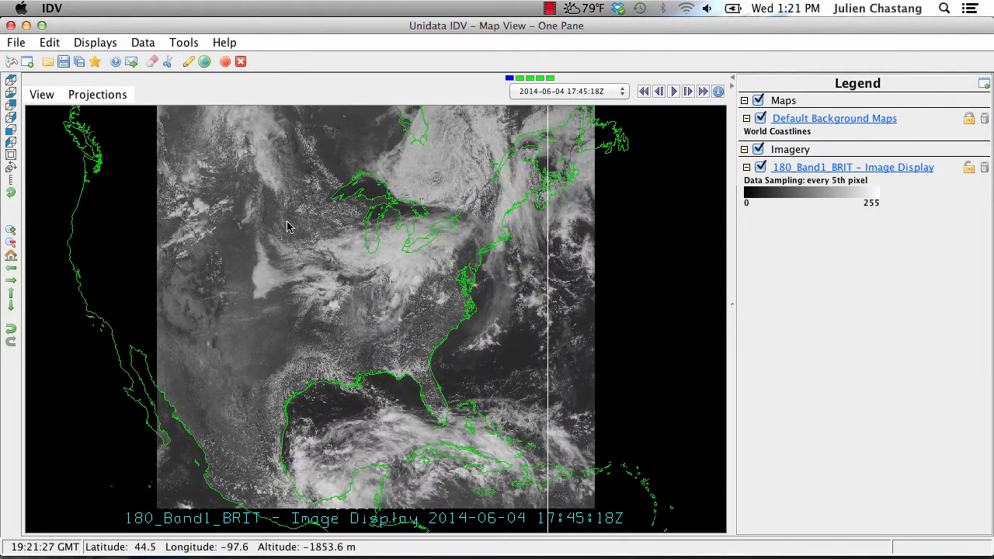
Zoom in with a box over the southern Great Lakes around Lake Michigan and Lake Erie.
{"action": "left_click_drag", "start_coordinate": [301, 205], "coordinate": [435, 308]}
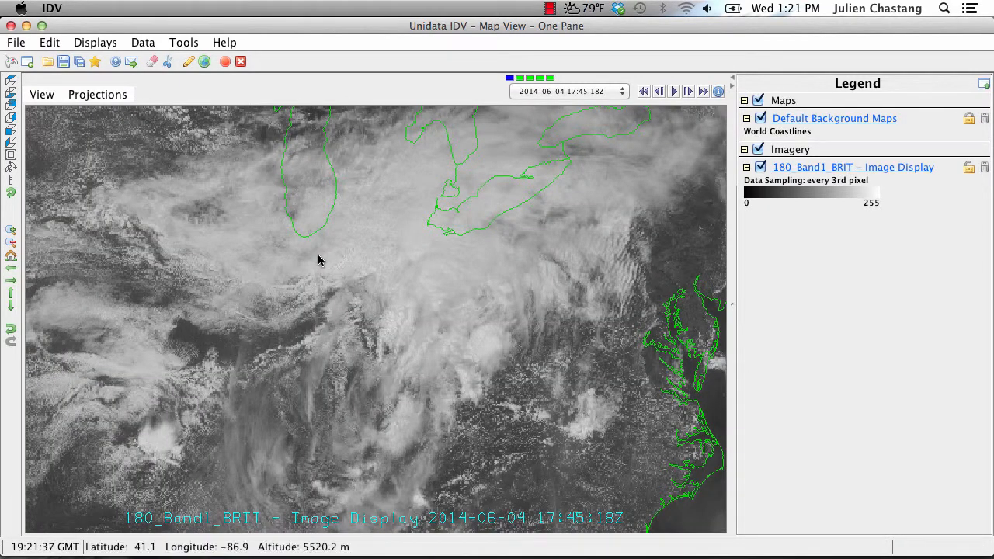
Start the time animation so the zoomed visible loop runs from 17:45Z to 19:00Z.
{"action": "left_click", "coordinate": [671, 91]}
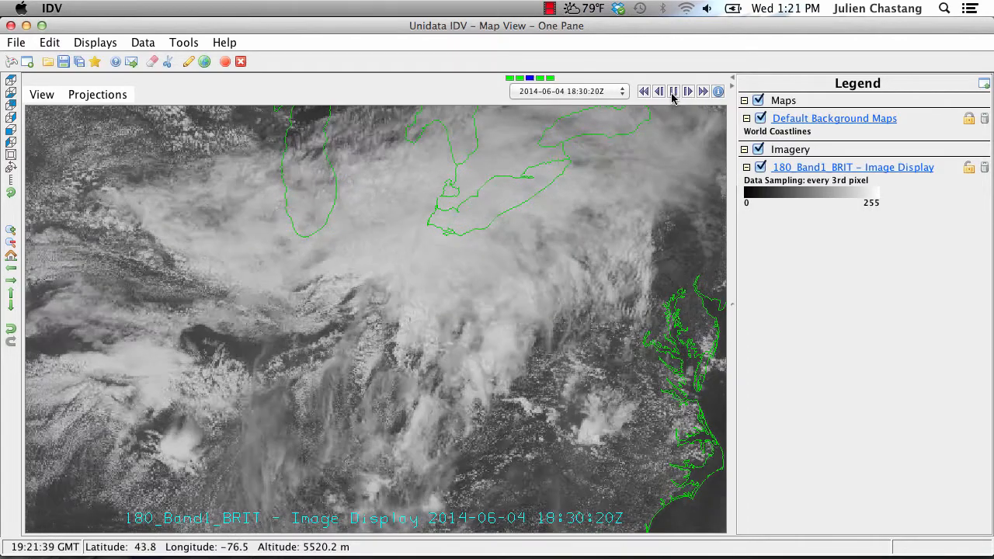
{"action": "left_click", "coordinate": [675, 90]}
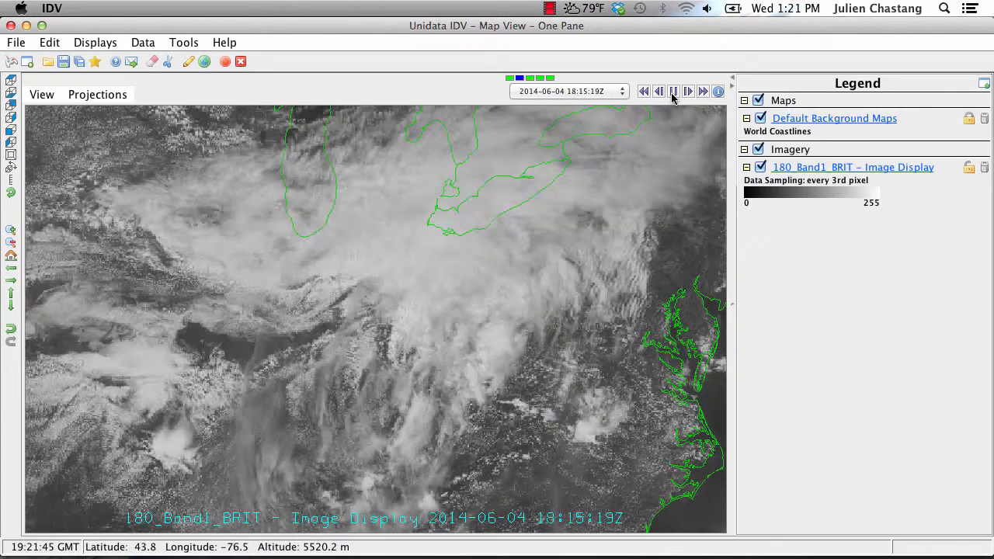
{"action": "left_click", "coordinate": [674, 90]}
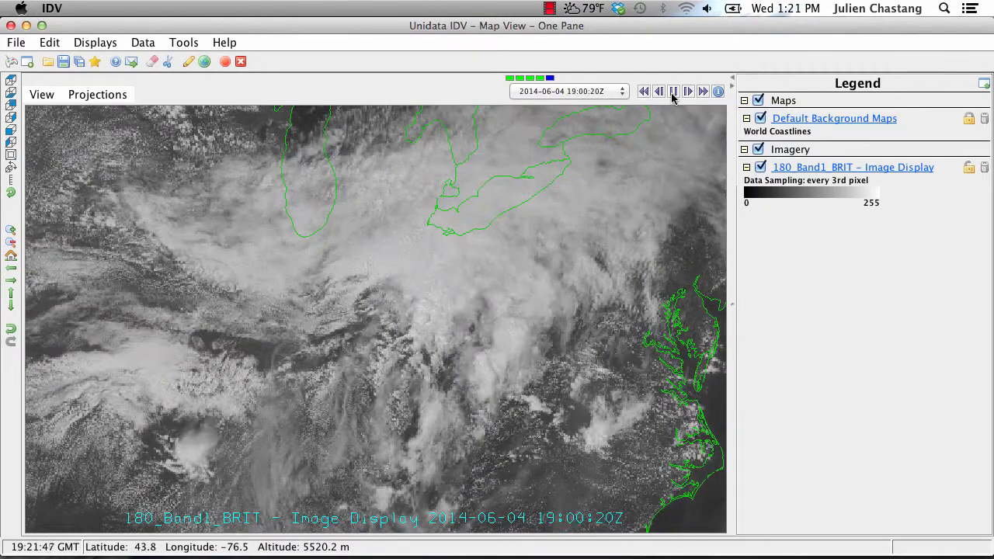
{"action": "left_click", "coordinate": [659, 90]}
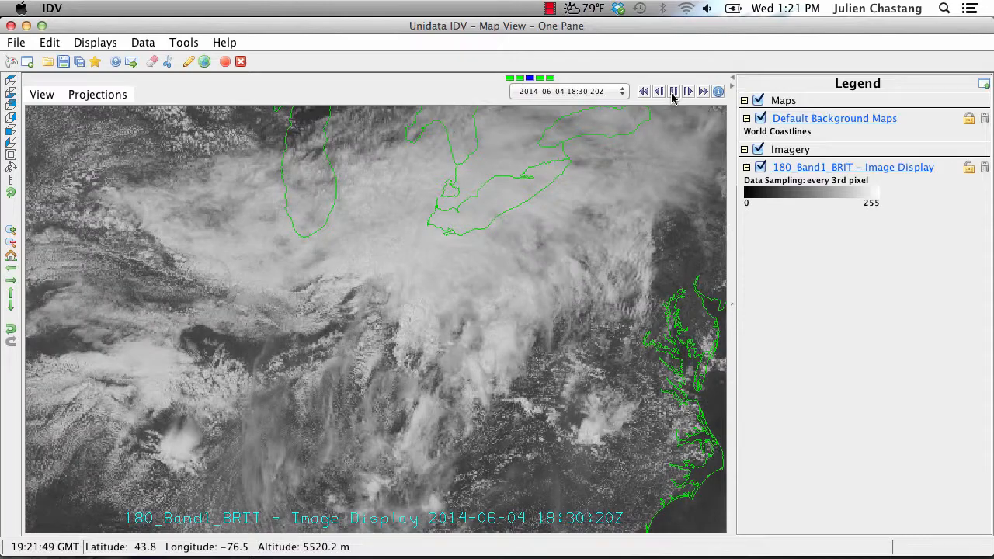
{"action": "left_click", "coordinate": [659, 90]}
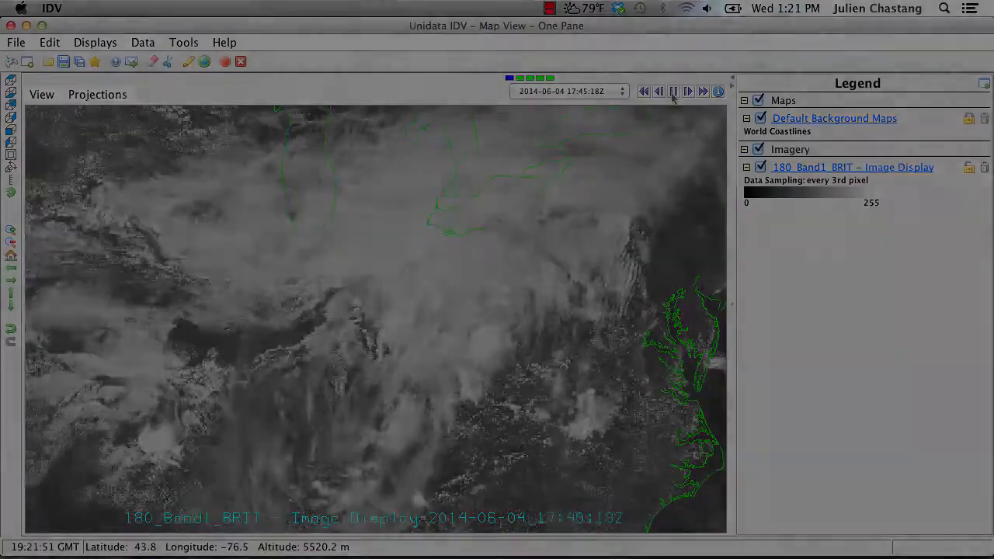